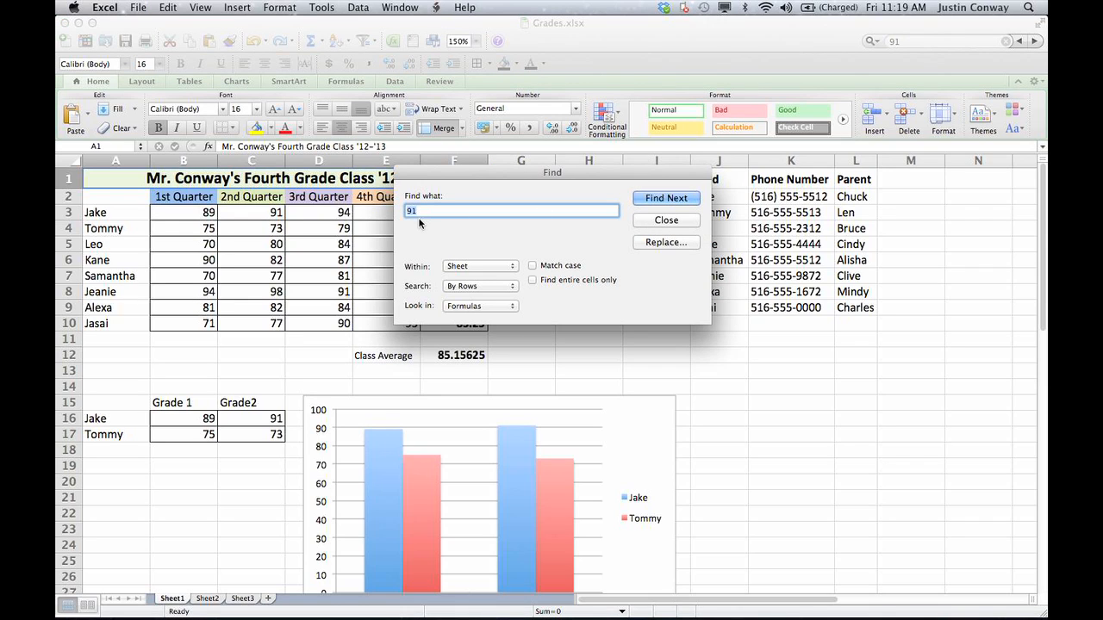
Step: Close the Find search for 91 and return to the grades sheet
{"action": "left_click", "coordinate": [511, 210]}
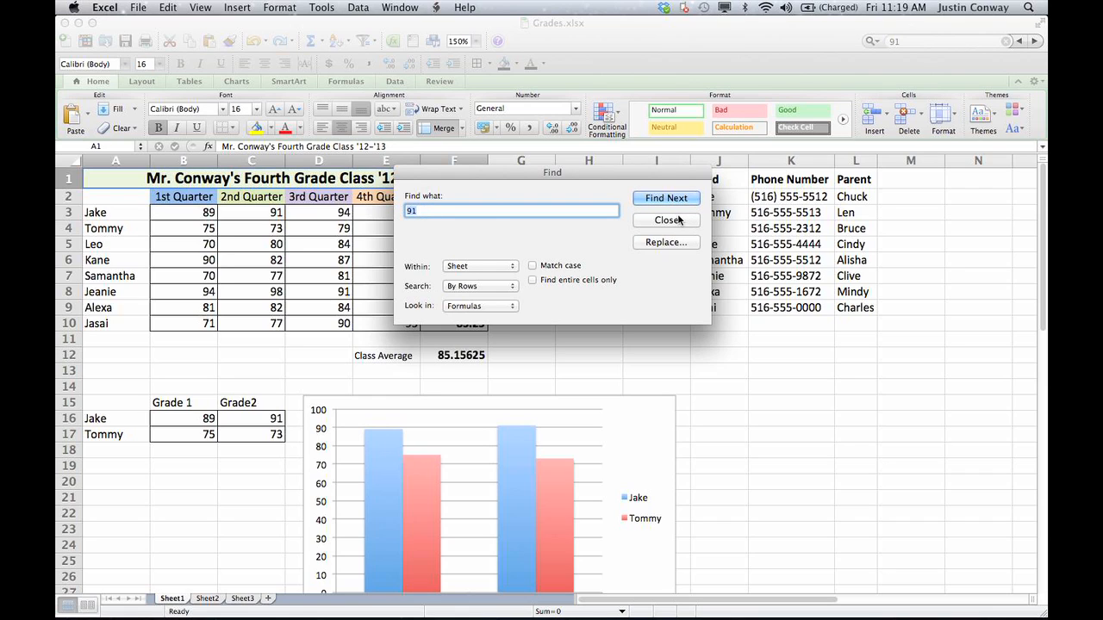
{"action": "left_click", "coordinate": [665, 221]}
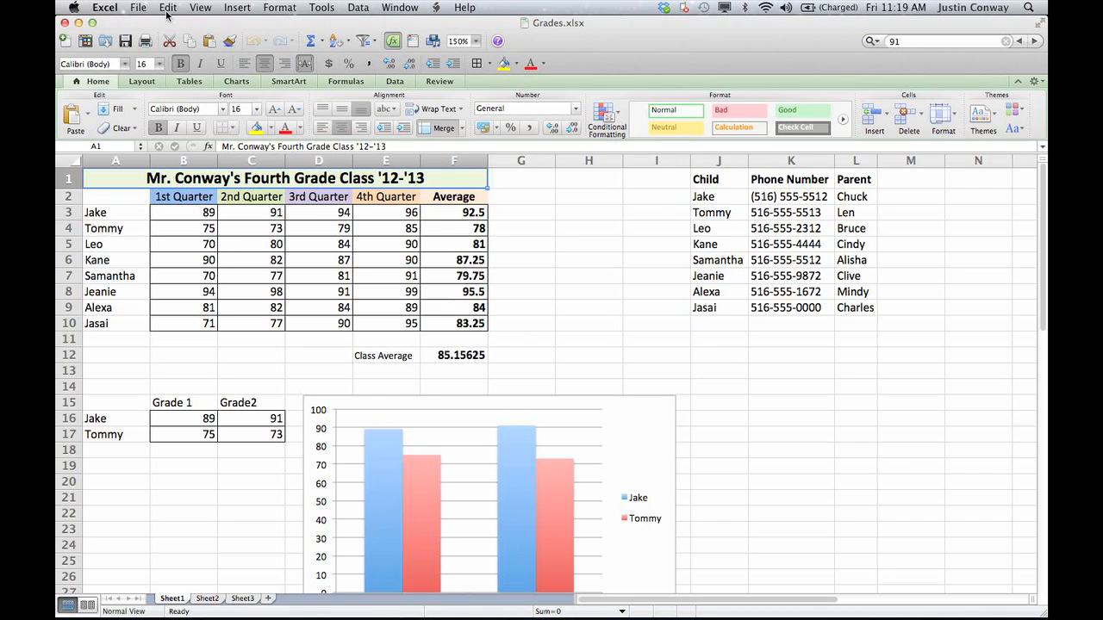
Step: Use Edit > Replace to swap every 91 on the sheet for 100*
{"action": "left_click", "coordinate": [169, 7]}
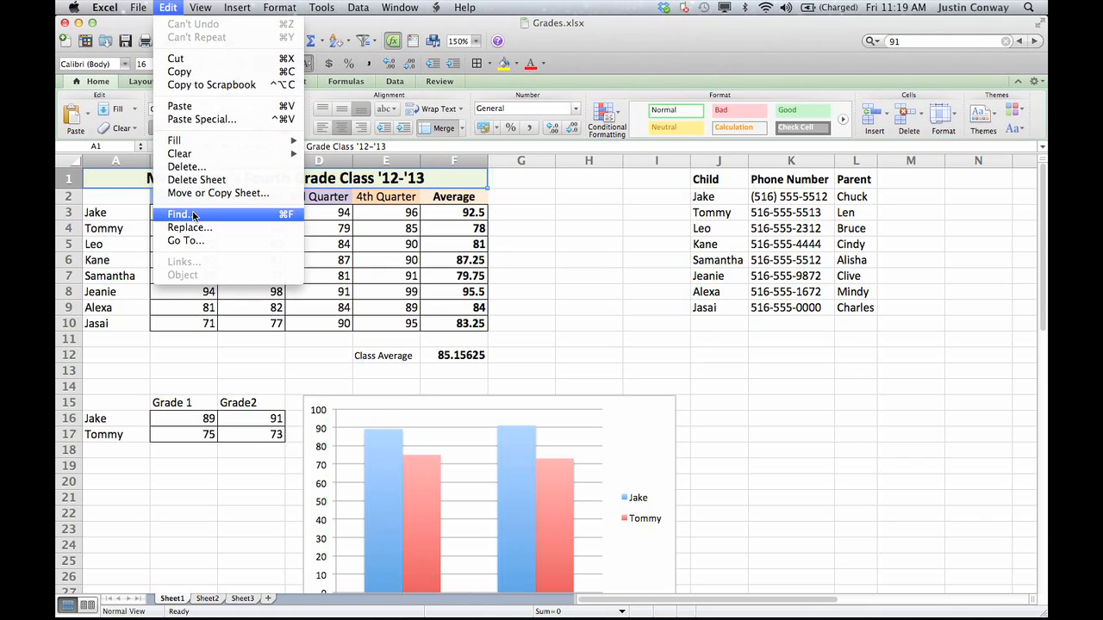
{"action": "mouse_move", "coordinate": [189, 227]}
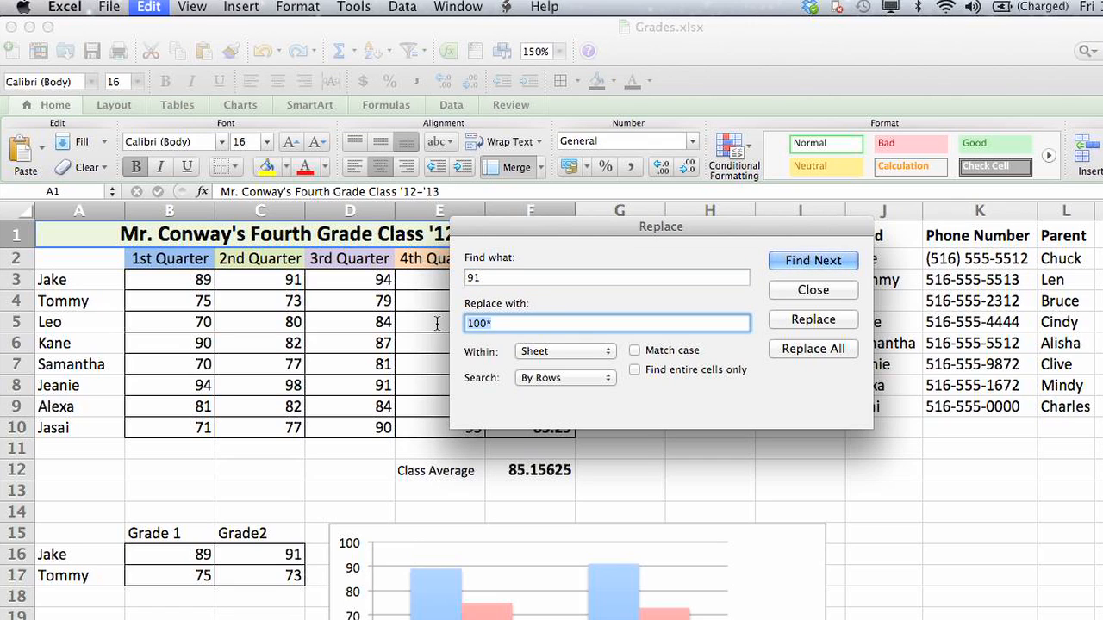
{"action": "key", "text": "Backspace"}
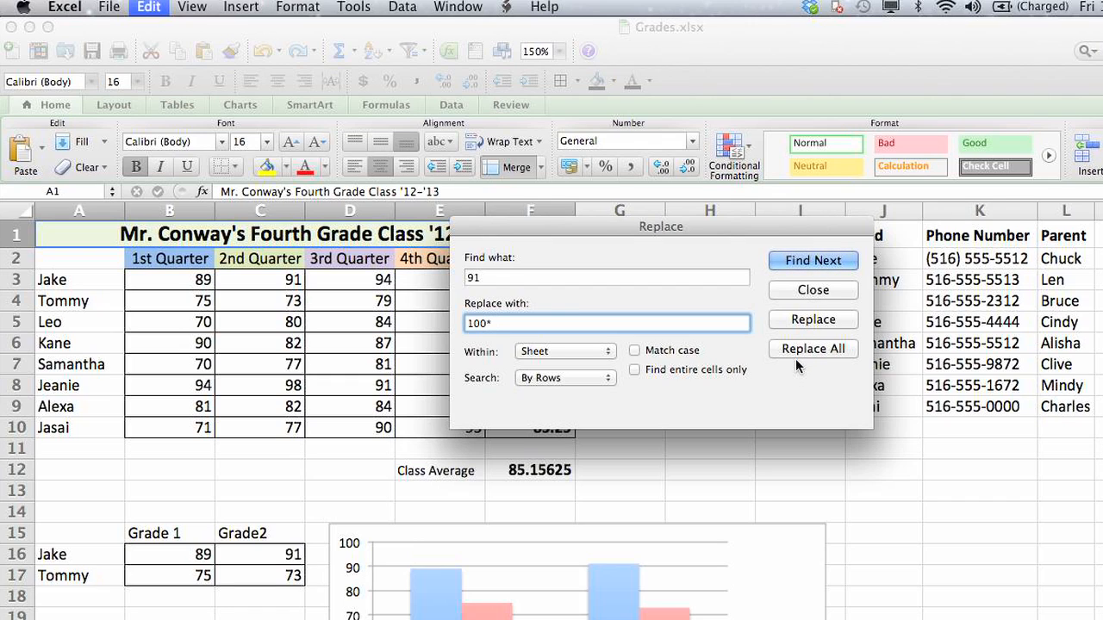
{"action": "mouse_move", "coordinate": [793, 361]}
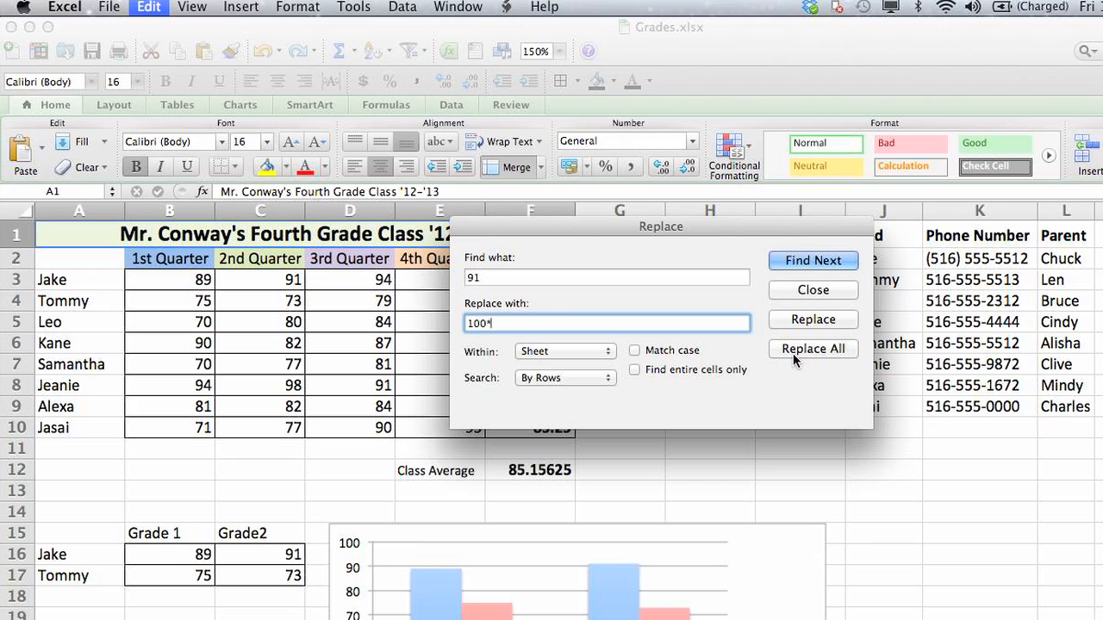
{"action": "left_click", "coordinate": [812, 348]}
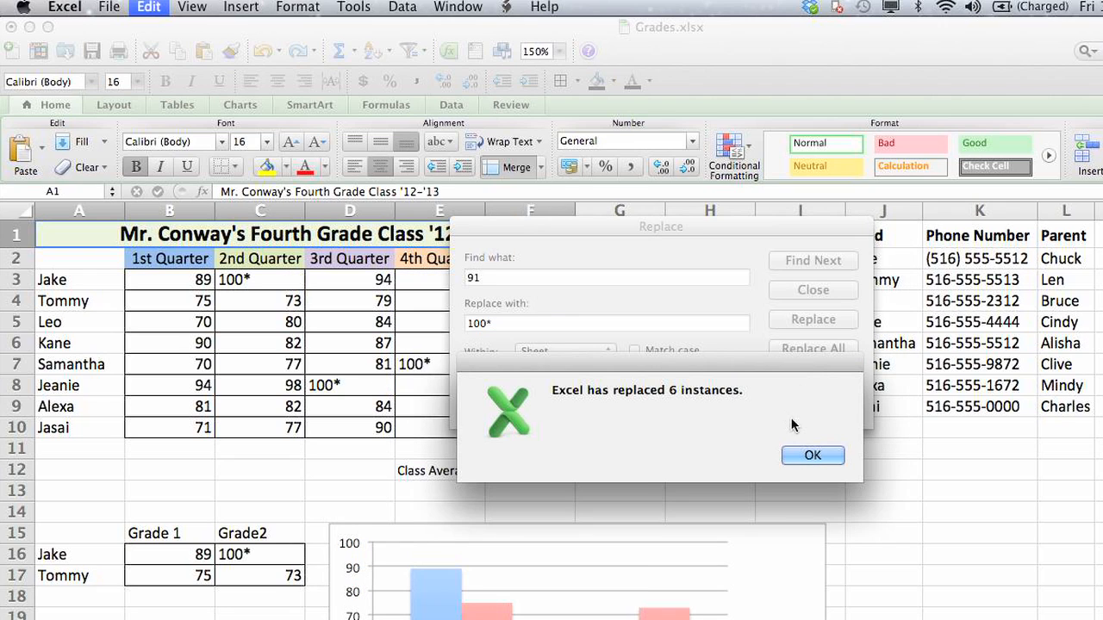
{"action": "mouse_move", "coordinate": [666, 414]}
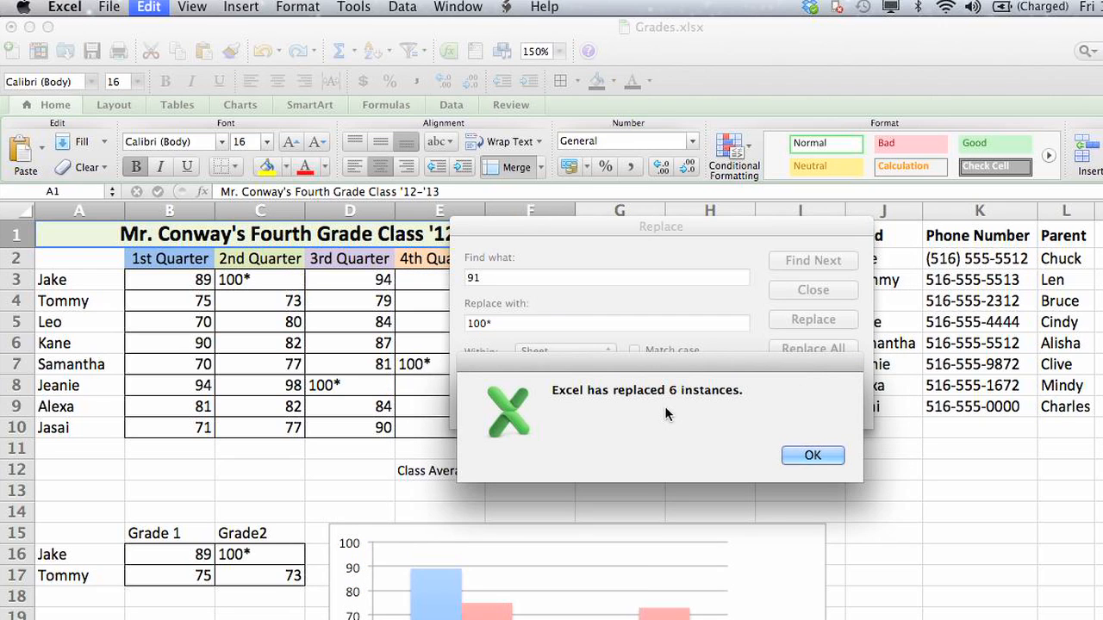
Step: Acknowledge the six-replacements message so the 100* entries and 84.9375 average show
{"action": "left_click", "coordinate": [812, 455]}
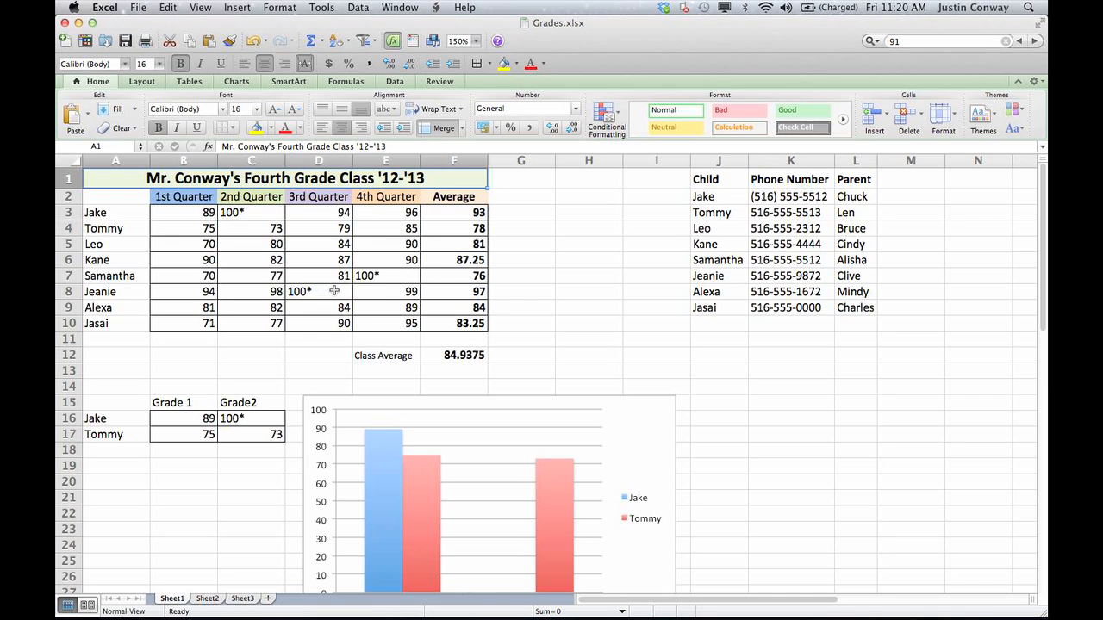
{"action": "mouse_move", "coordinate": [360, 276]}
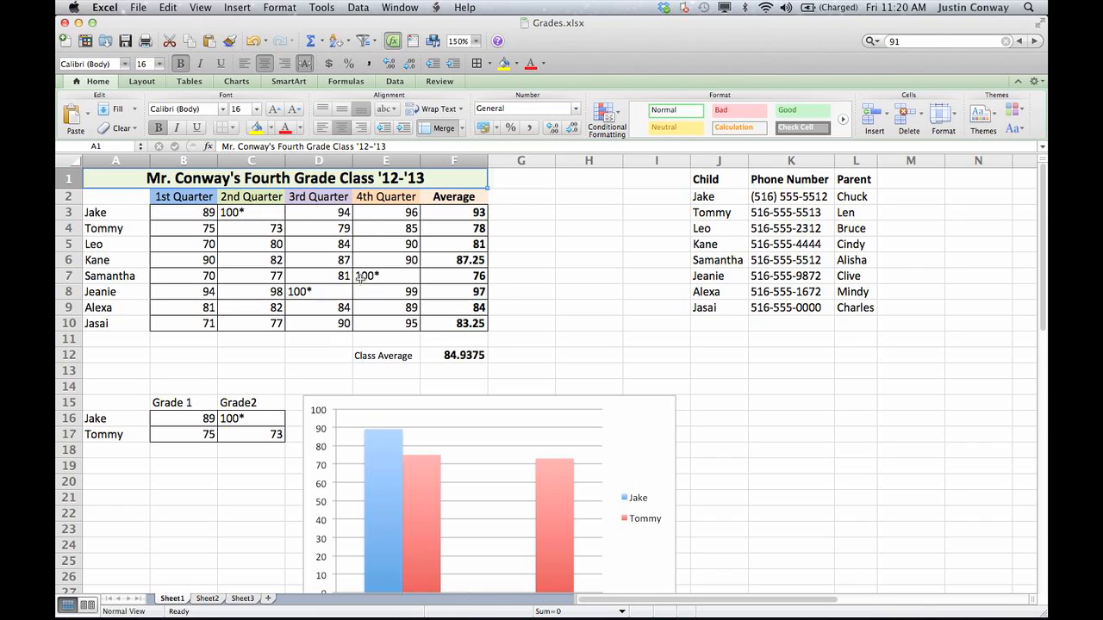
{"action": "mouse_move", "coordinate": [335, 289]}
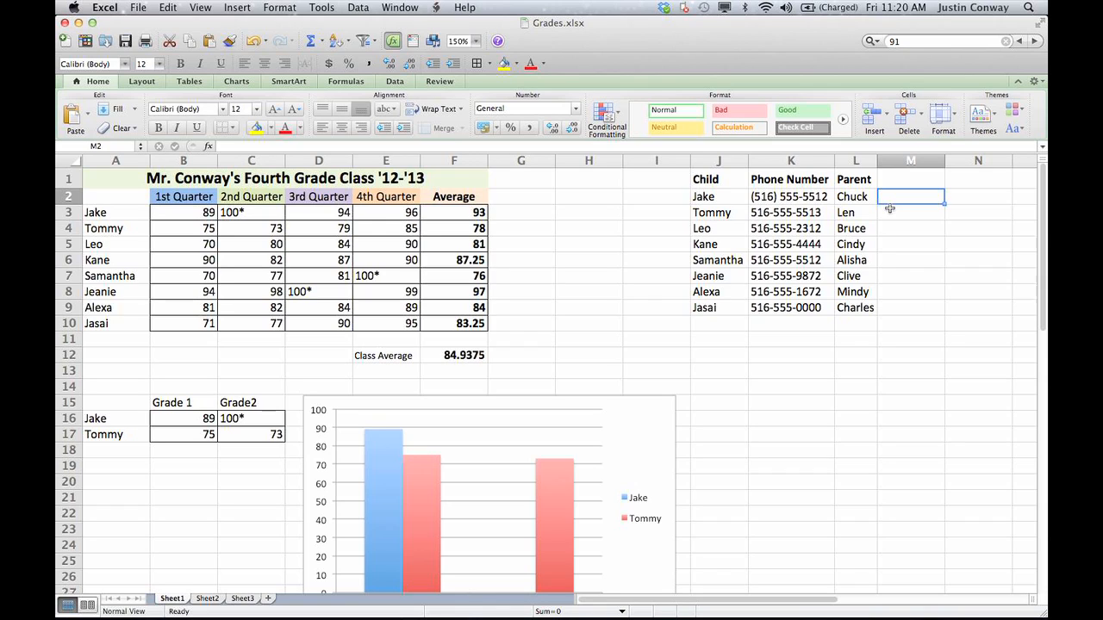
{"action": "mouse_move", "coordinate": [900, 198]}
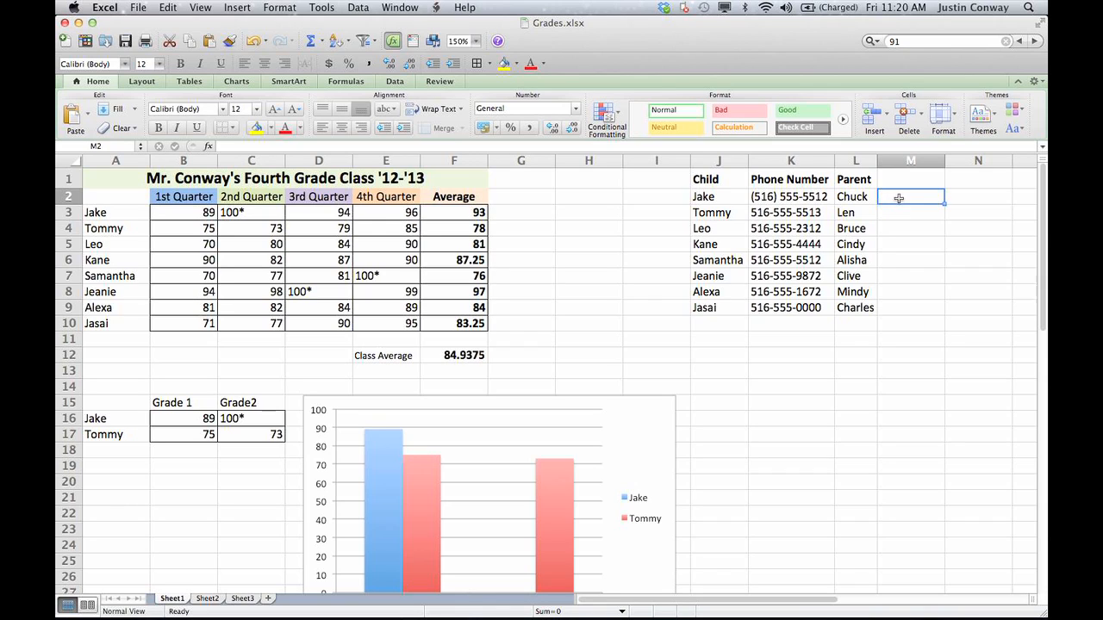
{"action": "left_click", "coordinate": [789, 196]}
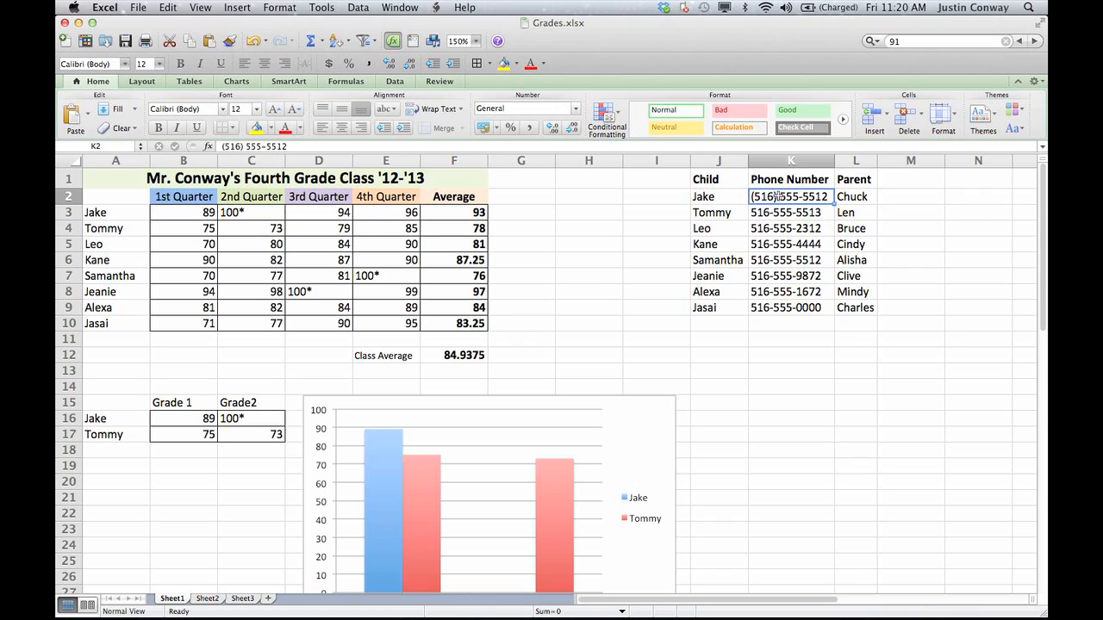
{"action": "double_click", "coordinate": [790, 196]}
{"action": "type", "text": "-"}
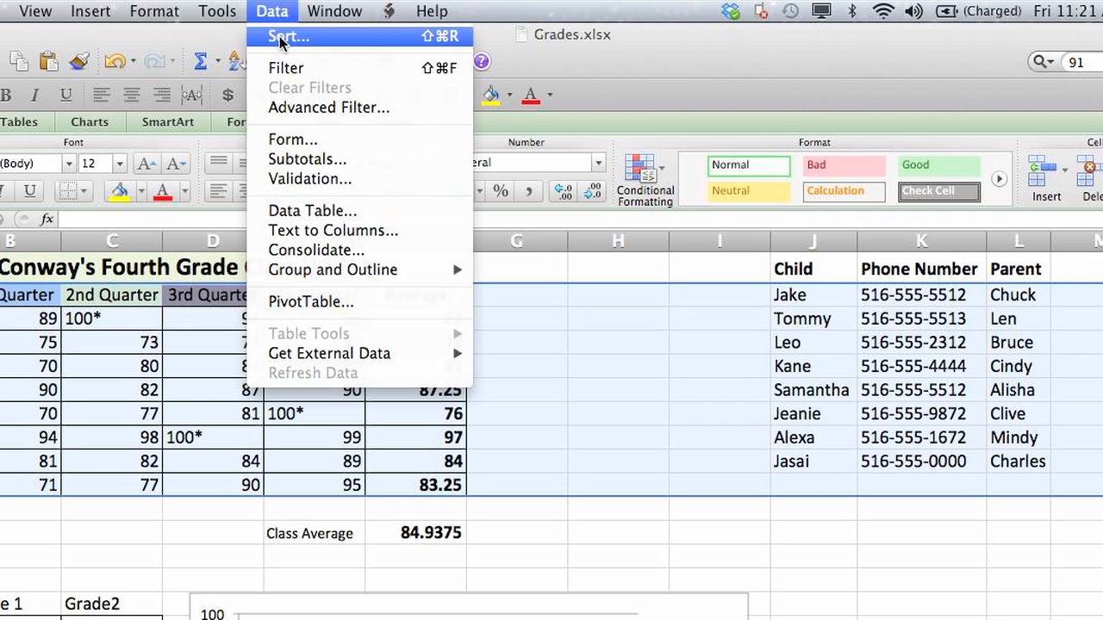
Step: Sort the contact list by Column K phone numbers, Values, A to Z
{"action": "left_click", "coordinate": [288, 34]}
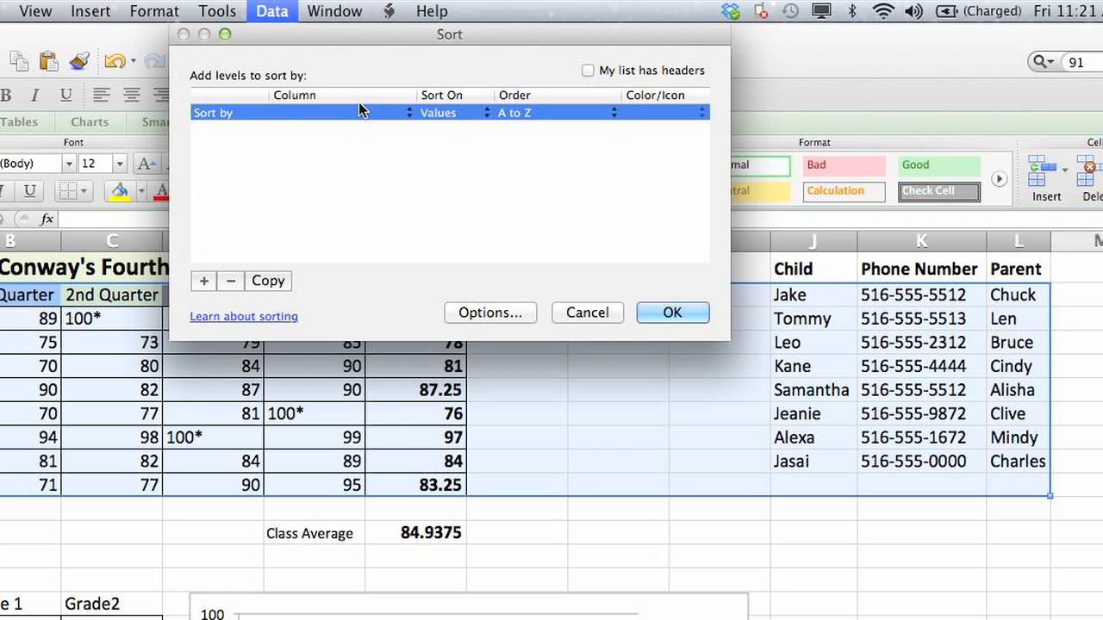
{"action": "mouse_move", "coordinate": [397, 113]}
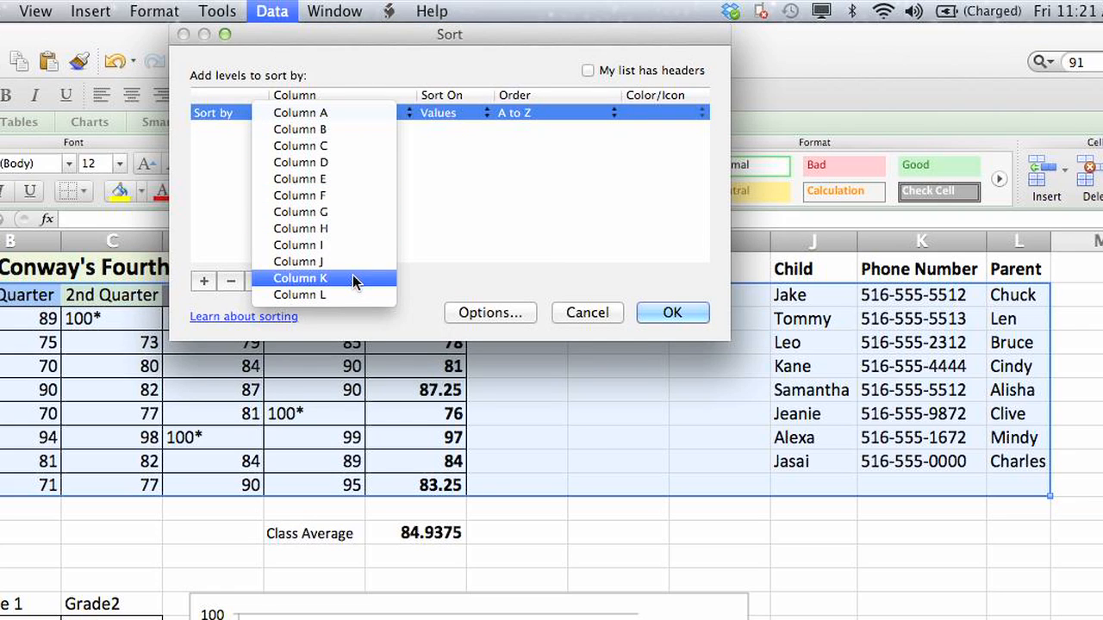
{"action": "left_click", "coordinate": [300, 278]}
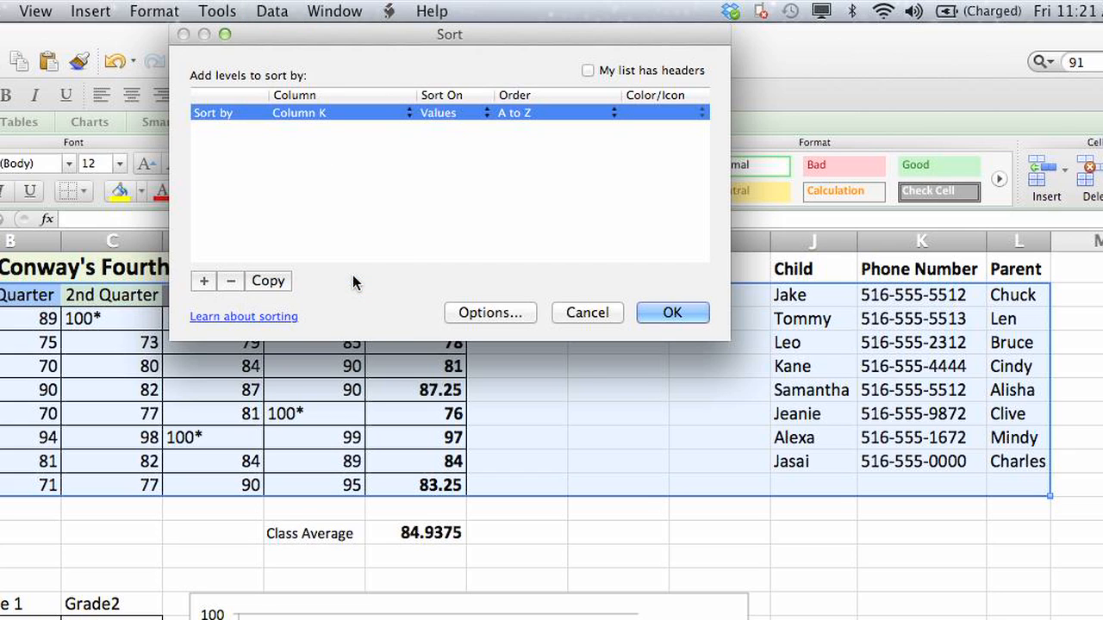
{"action": "mouse_move", "coordinate": [603, 212]}
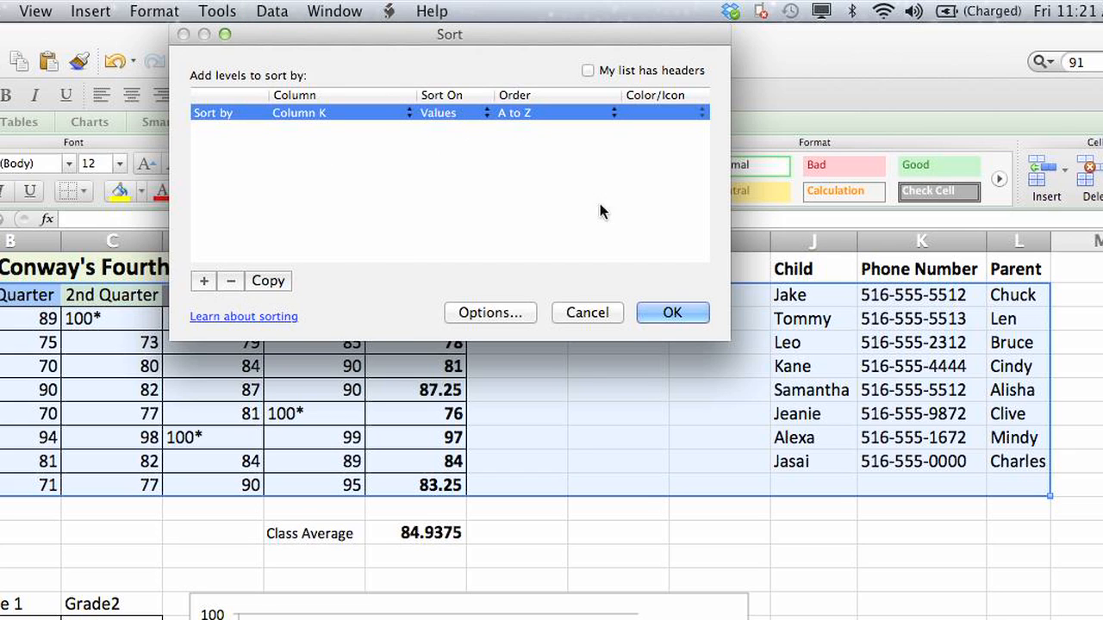
{"action": "left_click", "coordinate": [672, 312]}
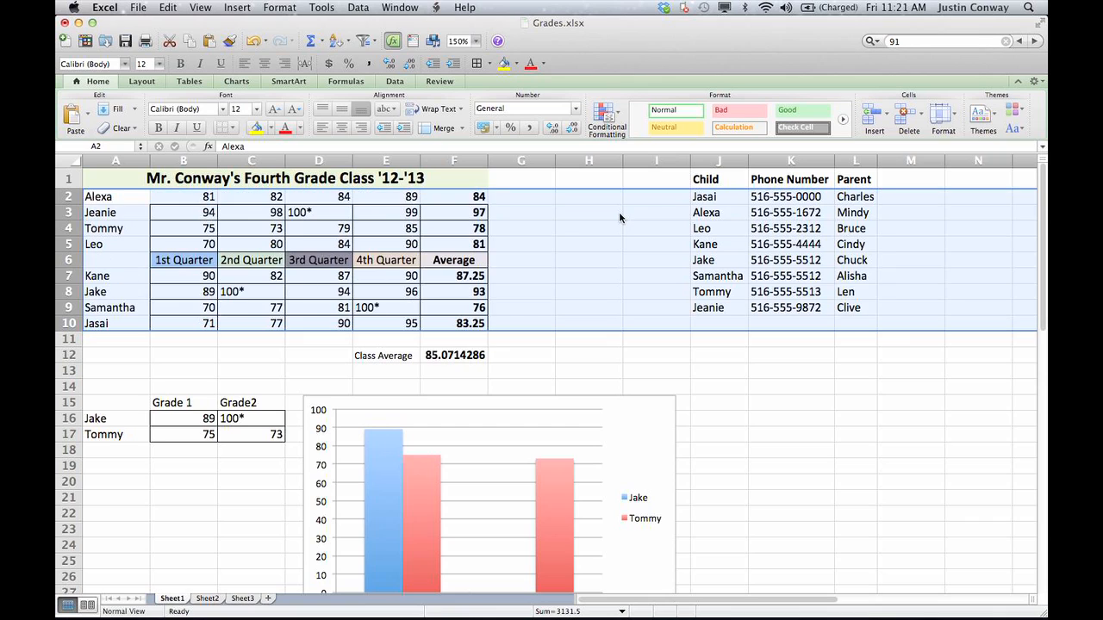
{"action": "mouse_move", "coordinate": [789, 304]}
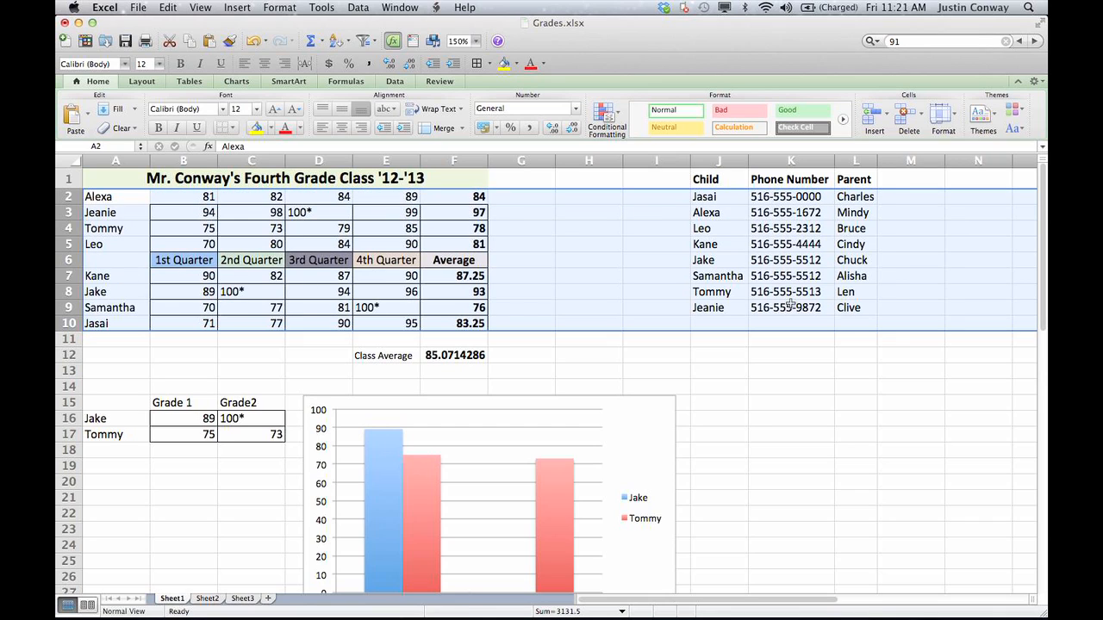
{"action": "mouse_move", "coordinate": [893, 204]}
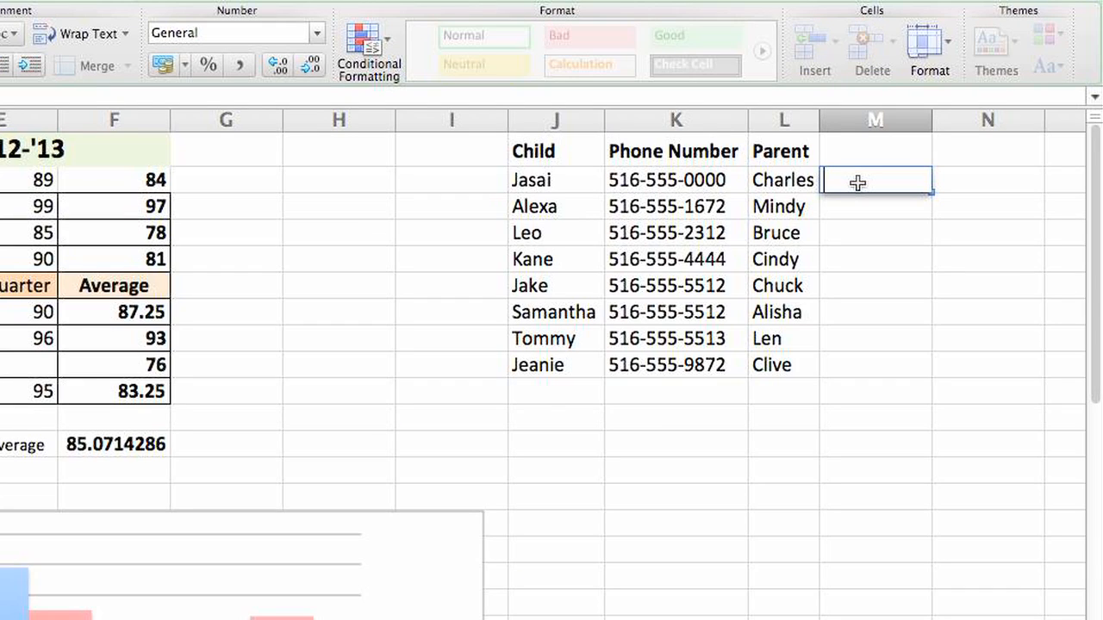
Step: Enter =EXACT(K2,K3) in M2 and fill it down to M9, flagging Jake's row TRUE
{"action": "type", "text": "=exACT"}
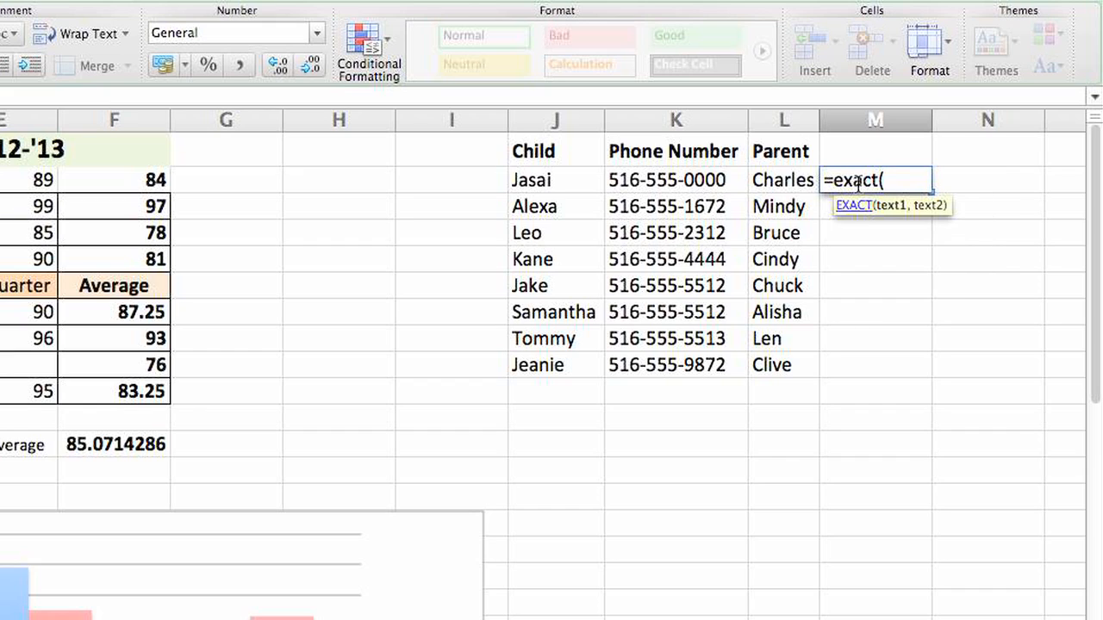
{"action": "left_click", "coordinate": [675, 179]}
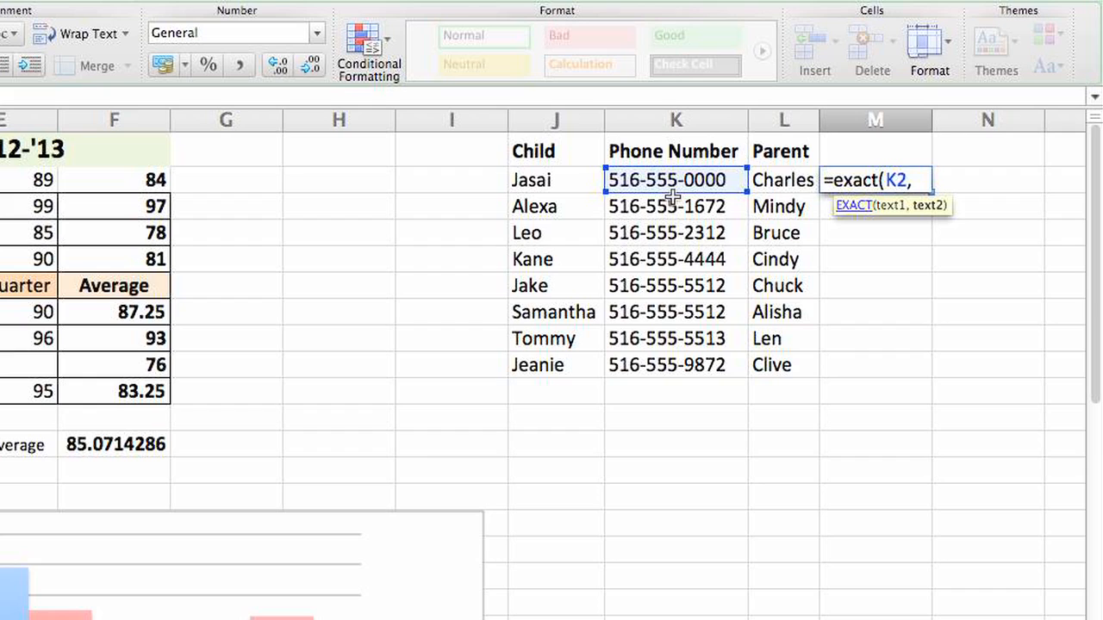
{"action": "left_click", "coordinate": [676, 206]}
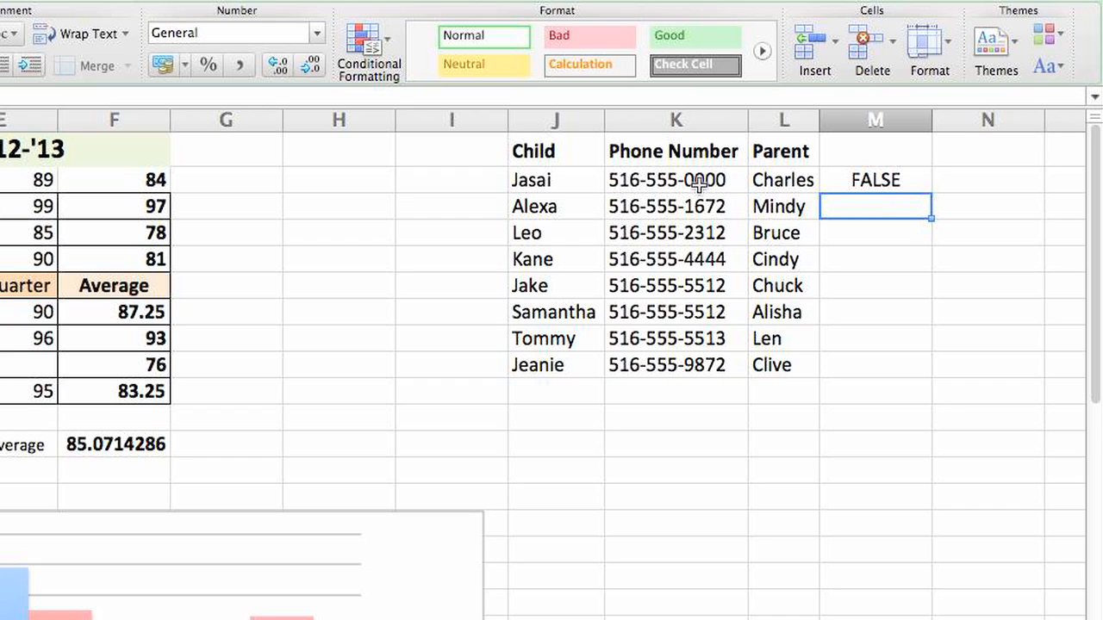
{"action": "mouse_move", "coordinate": [697, 207]}
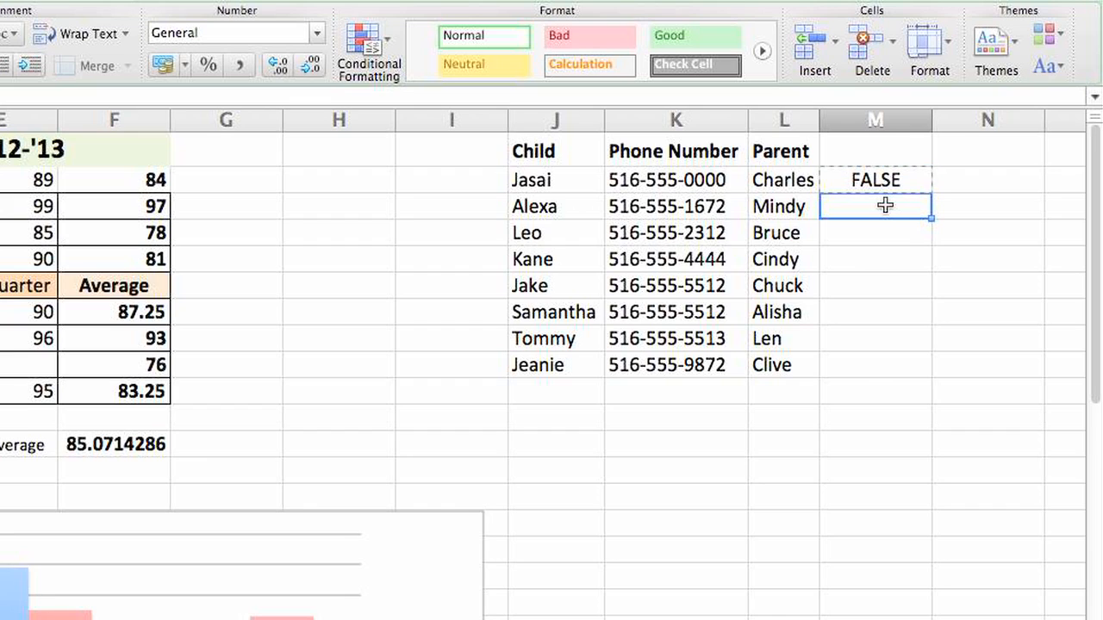
{"action": "left_click_drag", "start_coordinate": [875, 207], "coordinate": [875, 365]}
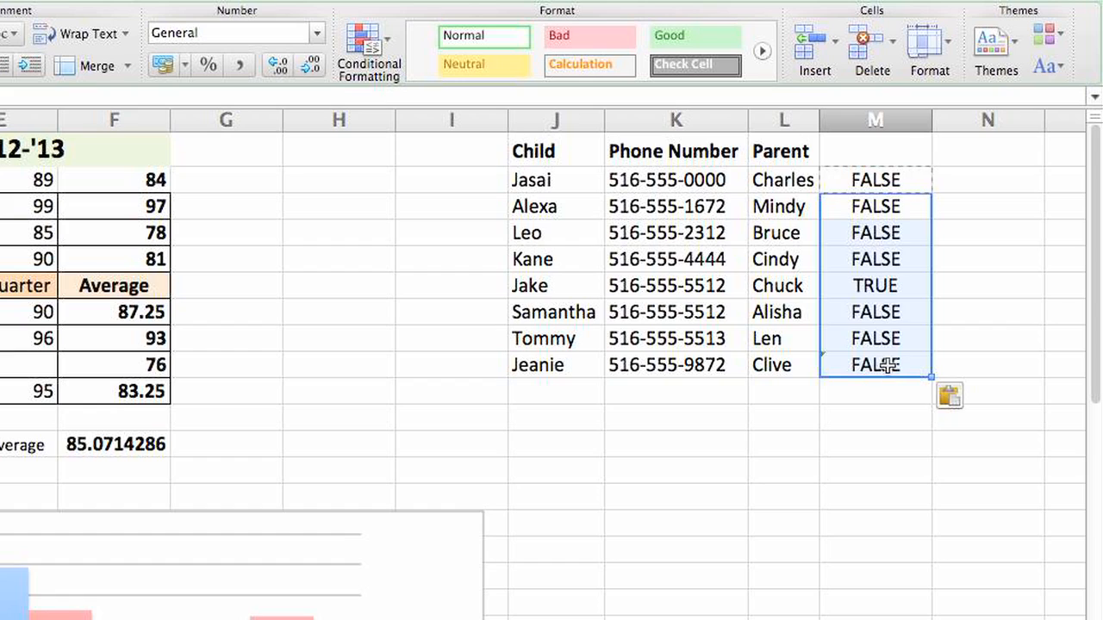